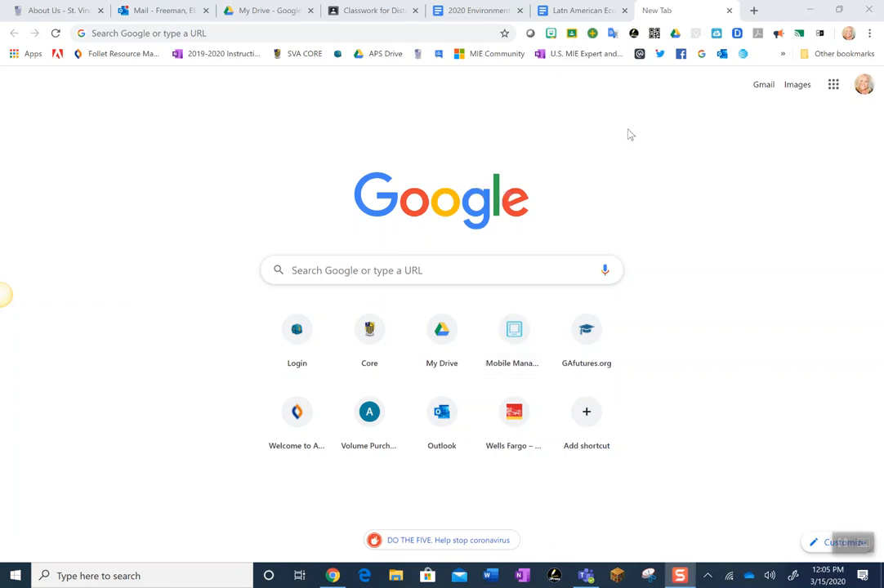
mouse_move(449, 69)
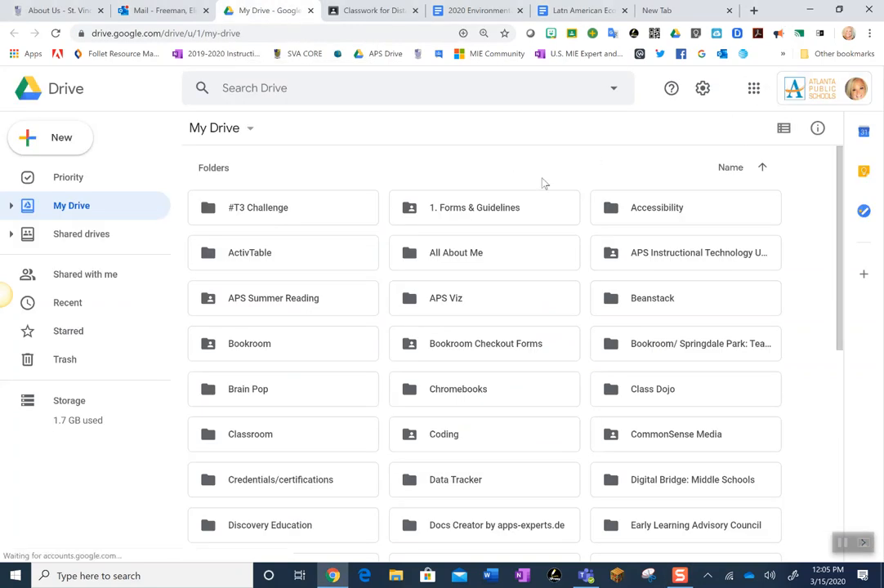
Open New > More and scroll to the Connect more apps option.
click(50, 137)
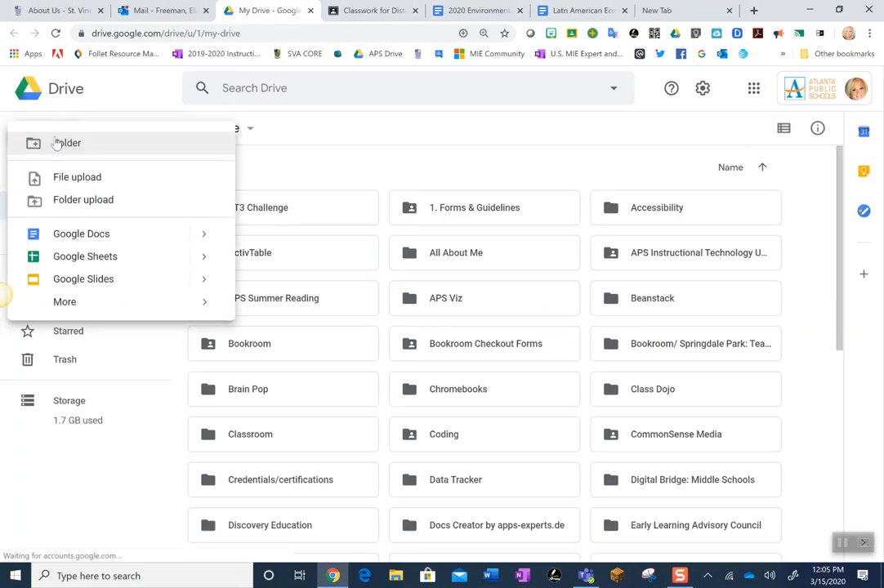
click(65, 301)
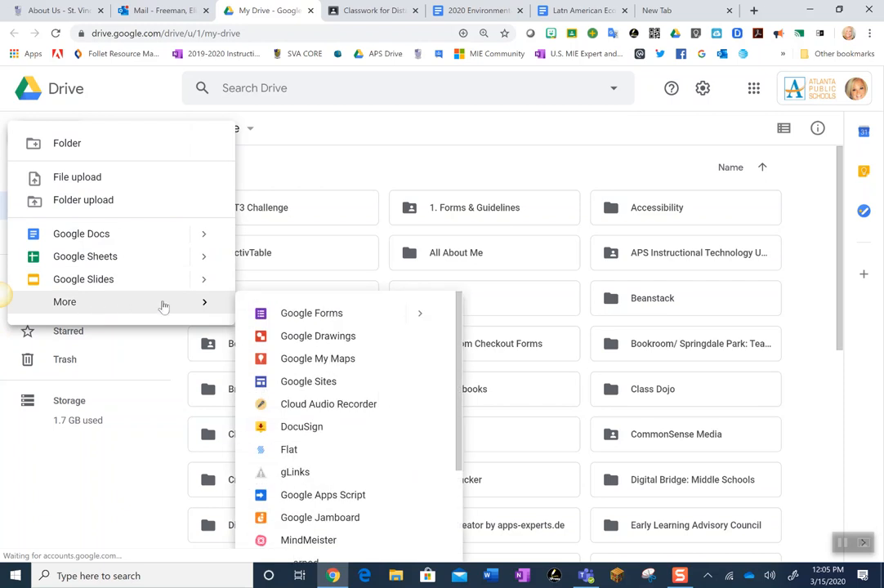
scroll(down, 3)
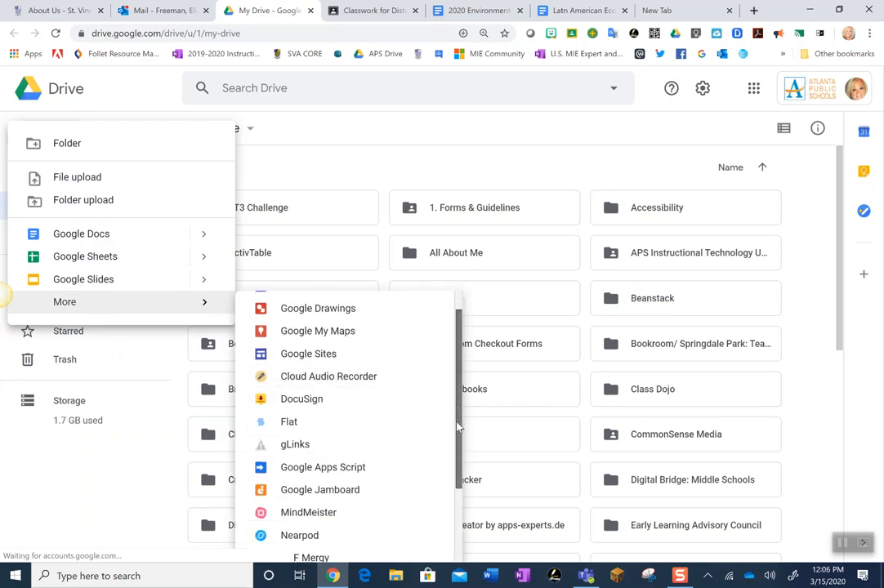
scroll(down, 3)
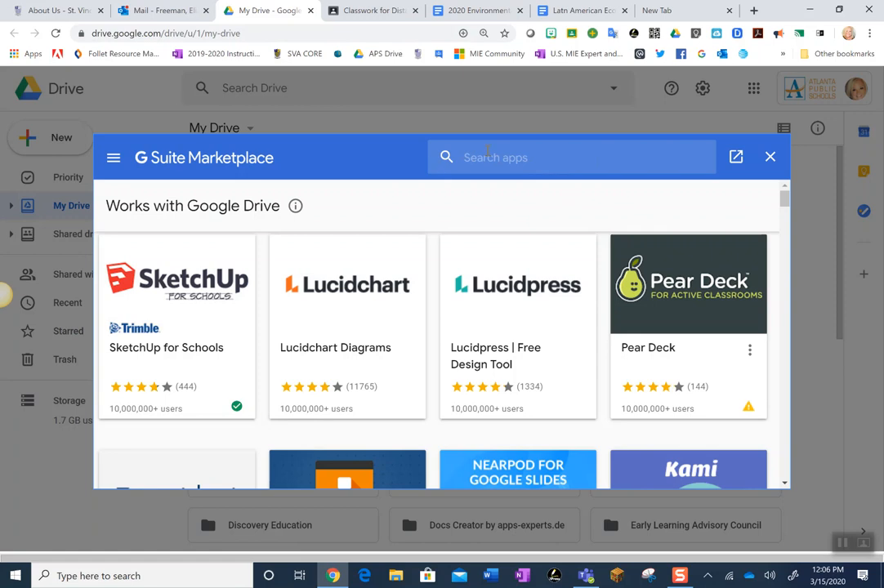
Search 'kami', open Kami – PDF and Document Annotation, install and continue.
click(570, 157)
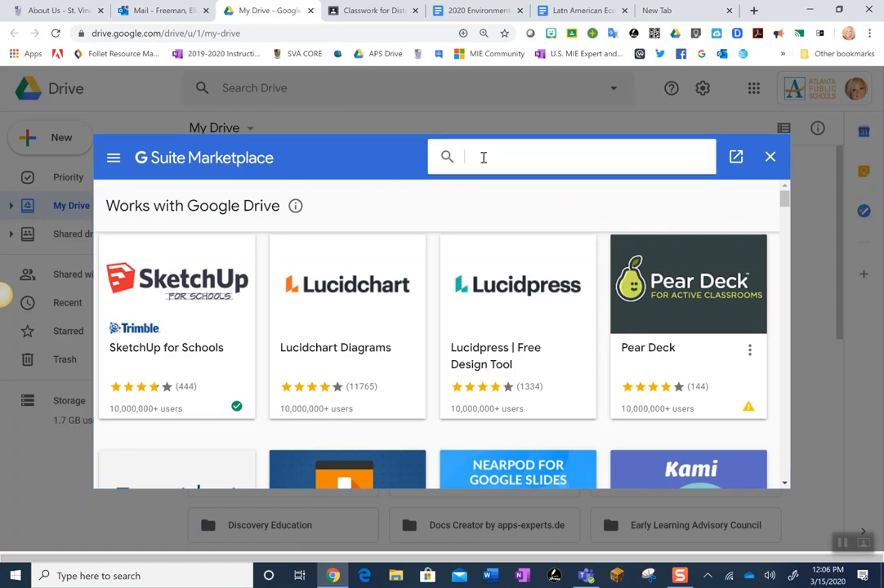
text(kami)
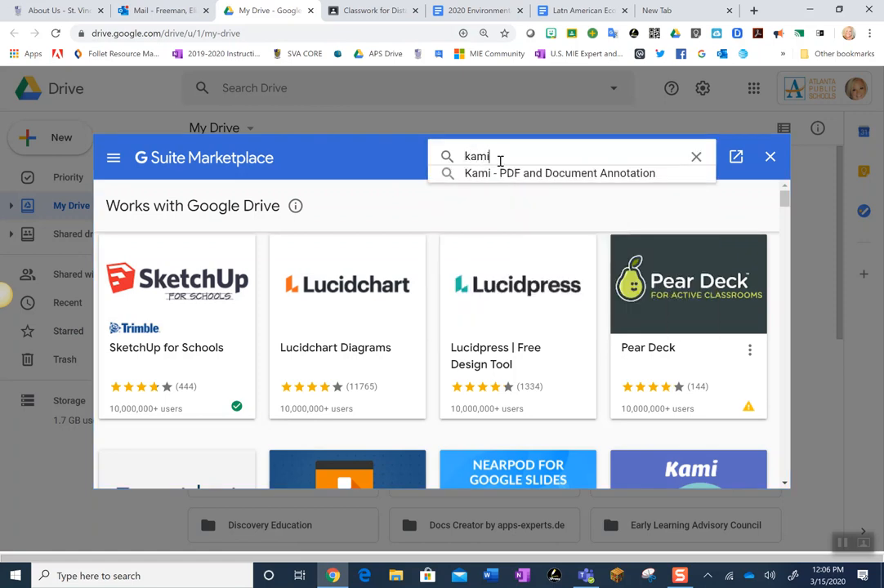
click(558, 172)
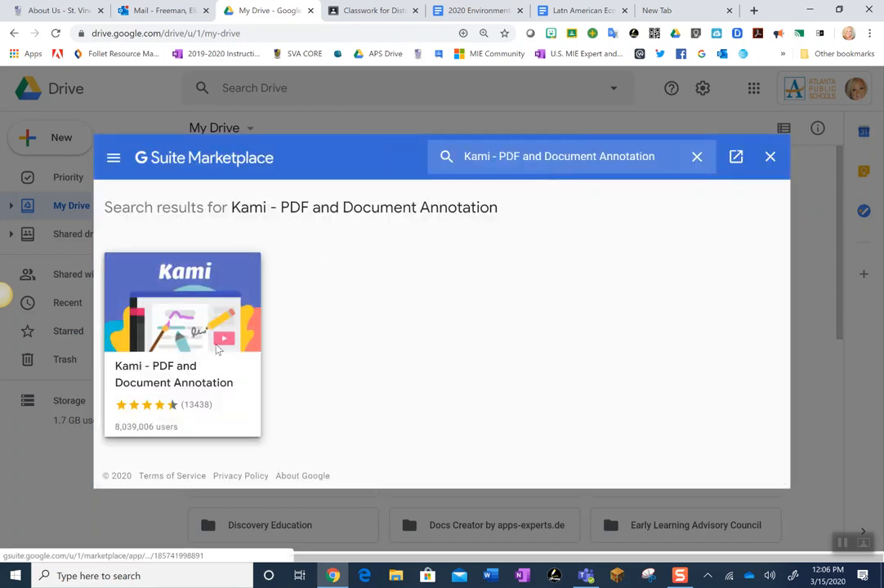
click(182, 302)
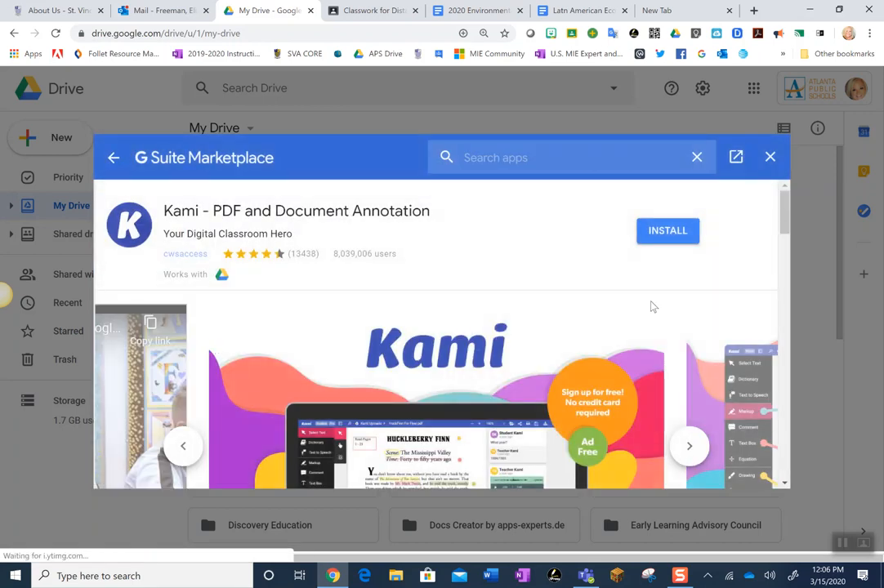
click(667, 229)
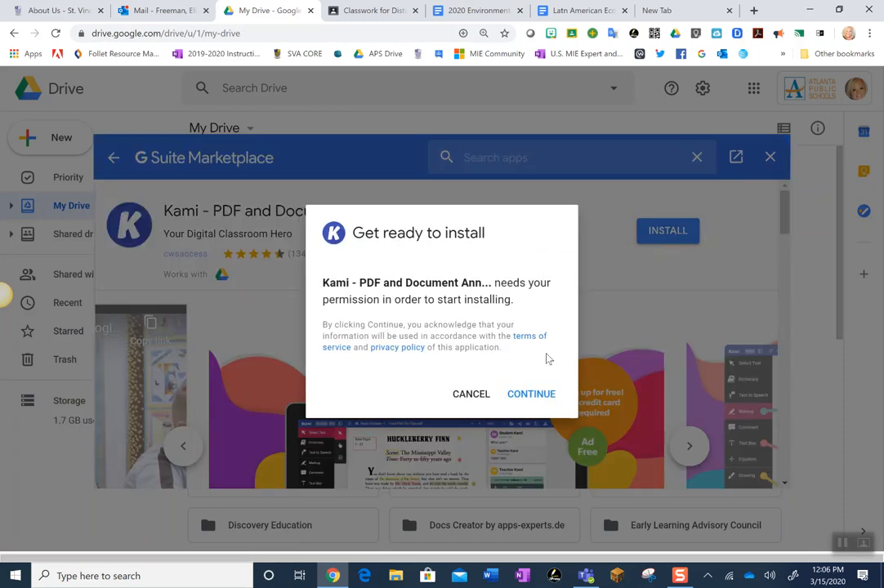
click(531, 394)
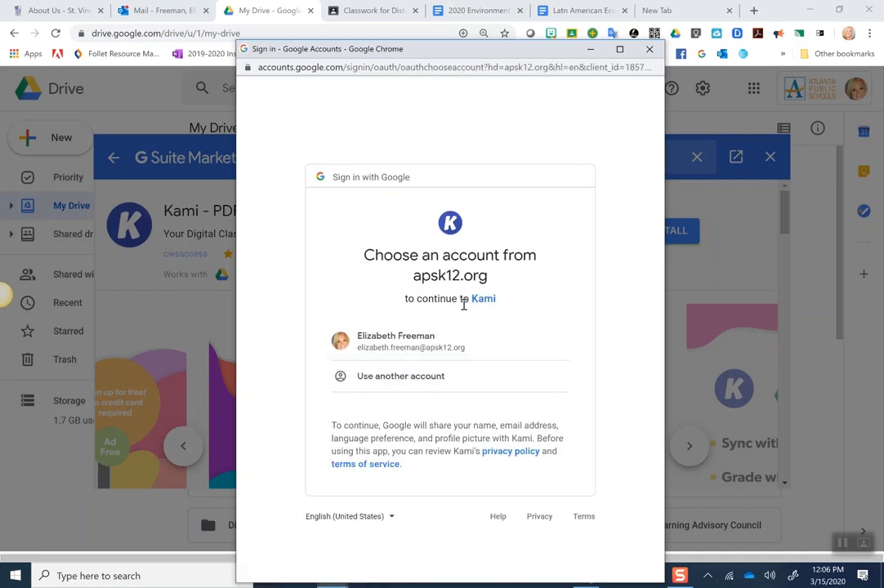
Choose the school account, allow Kami access, and dismiss the installation-complete notice.
click(395, 341)
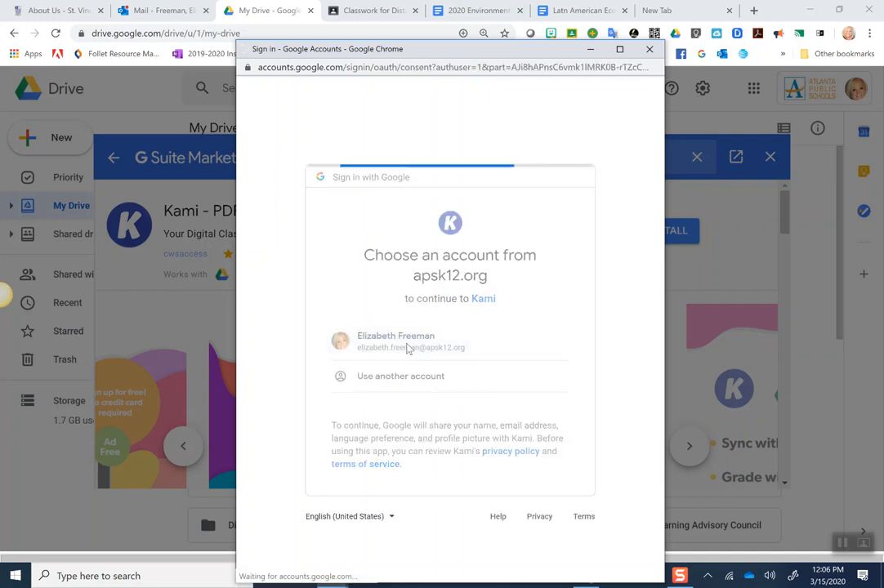
click(396, 340)
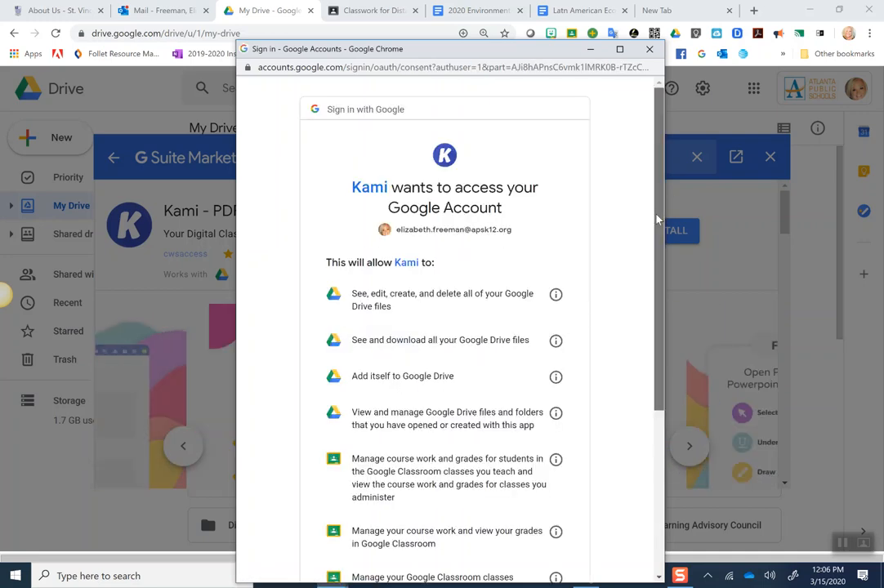
scroll(down, 3)
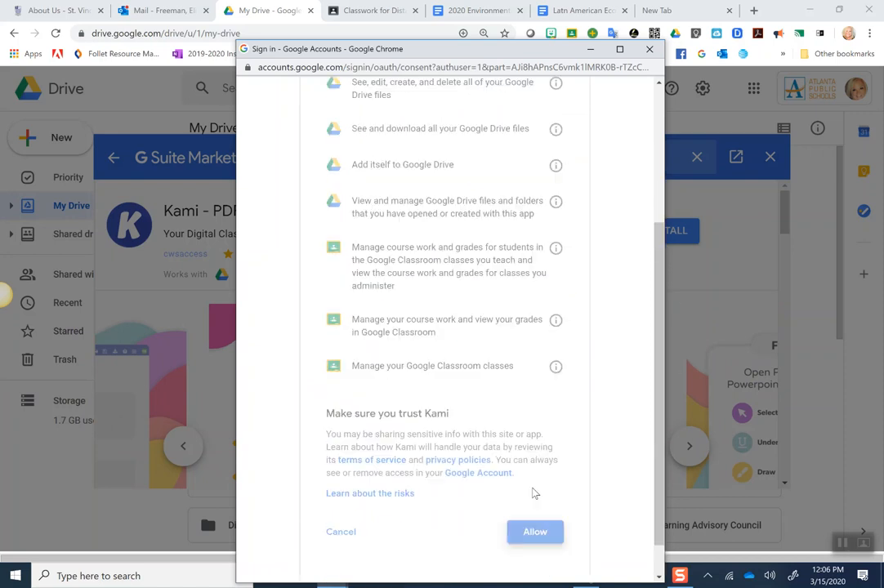
click(535, 532)
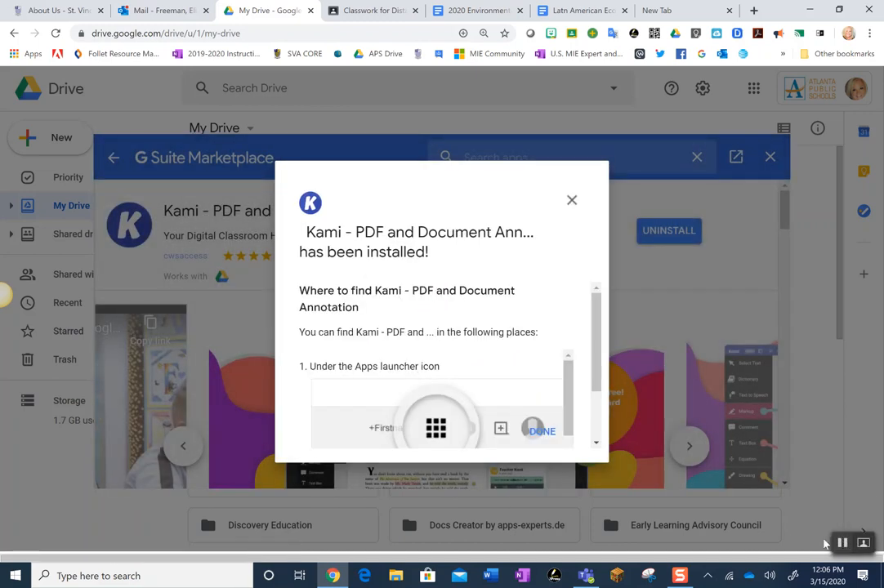
click(541, 430)
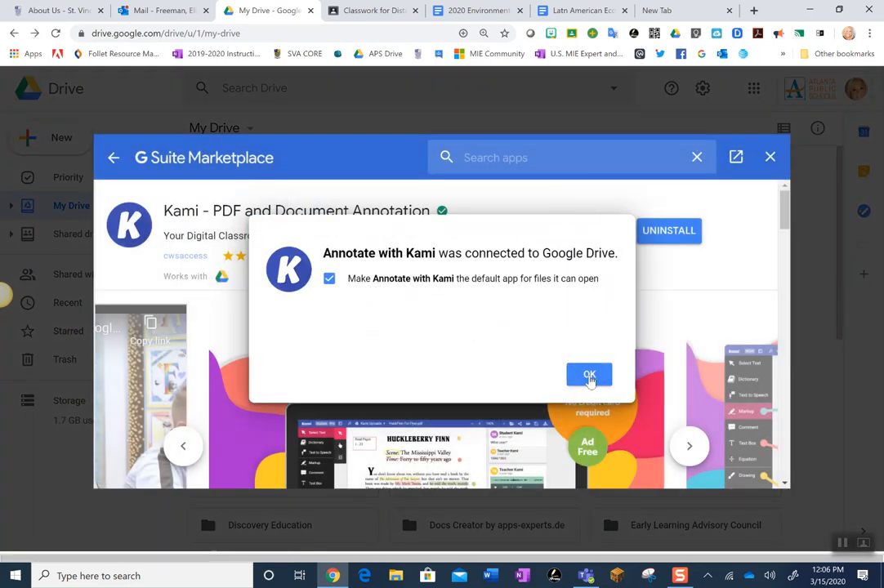